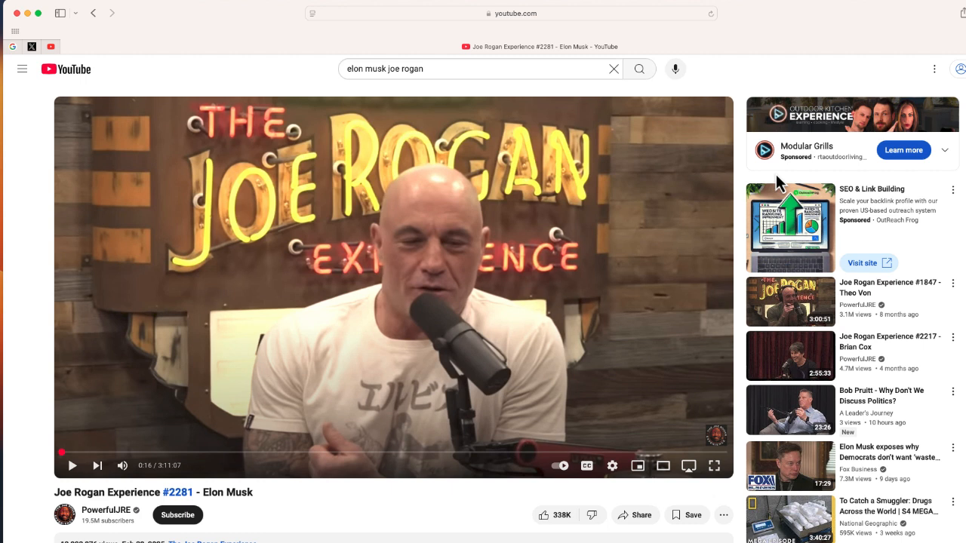
mouse_move(465, 287)
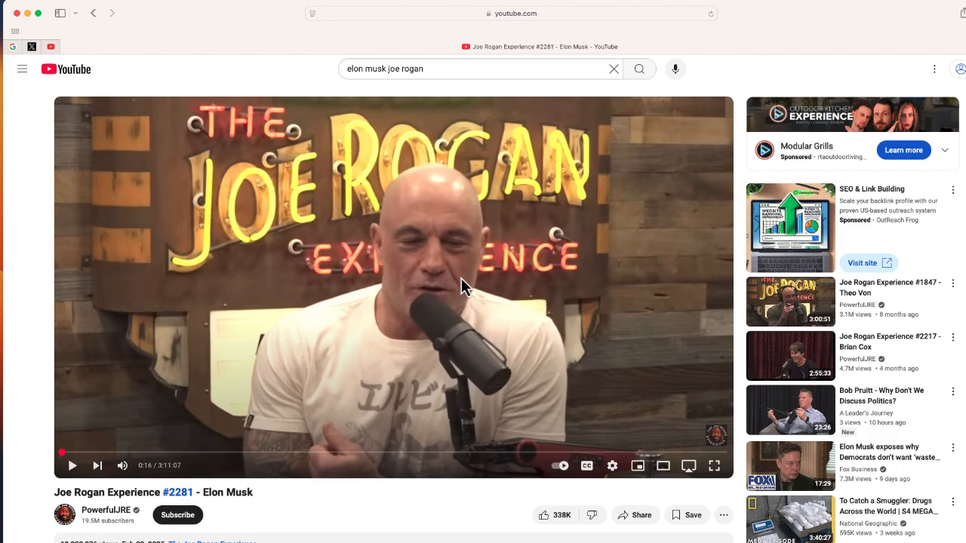
- Scroll the episode page past the description and Shorts to the Transcript section
scroll("down", 3)
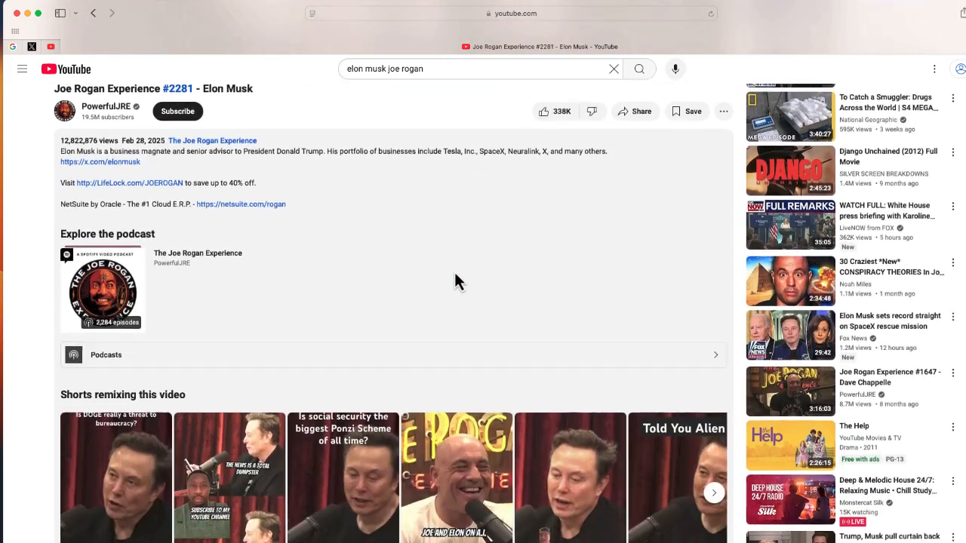
scroll("down", 3)
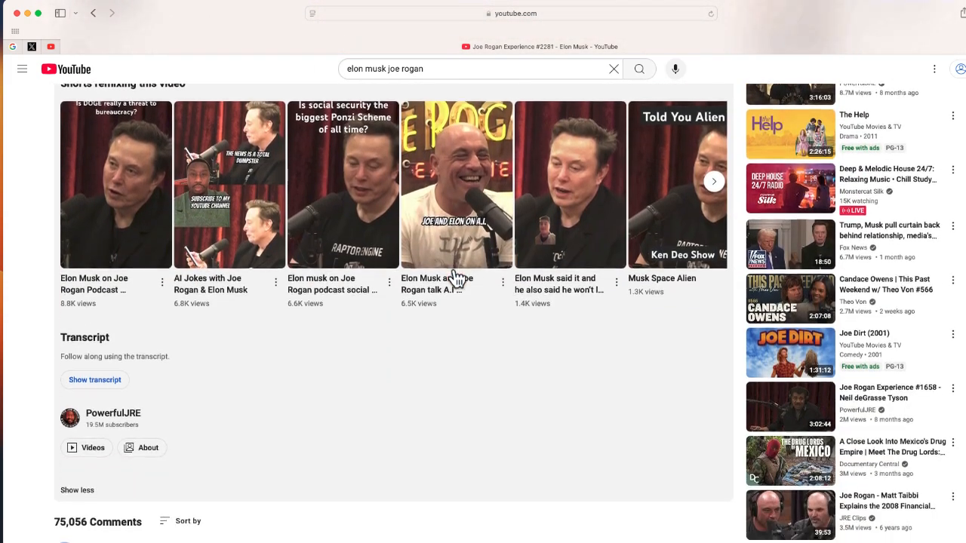
scroll("down", 3)
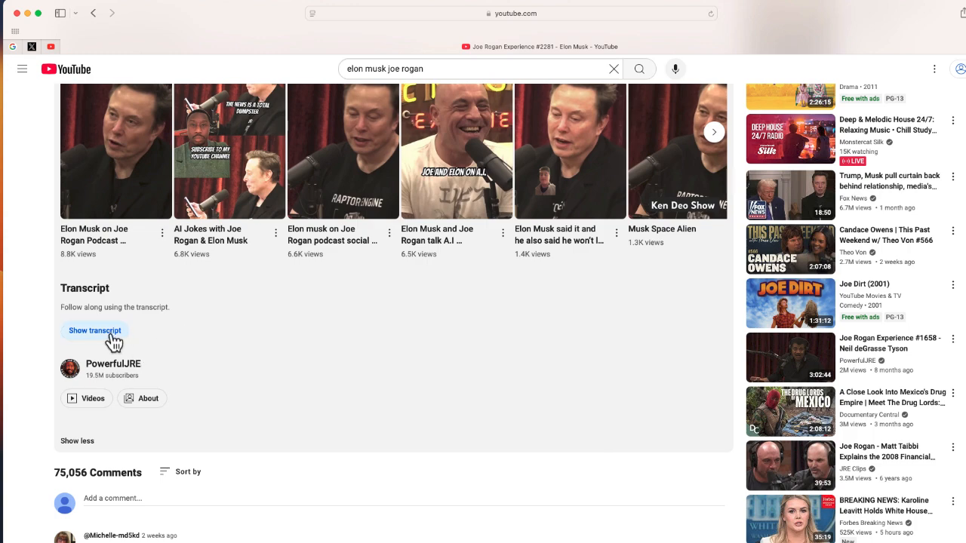
- Show the episode transcript and scroll through it, ending back near its start
left_click(94, 330)
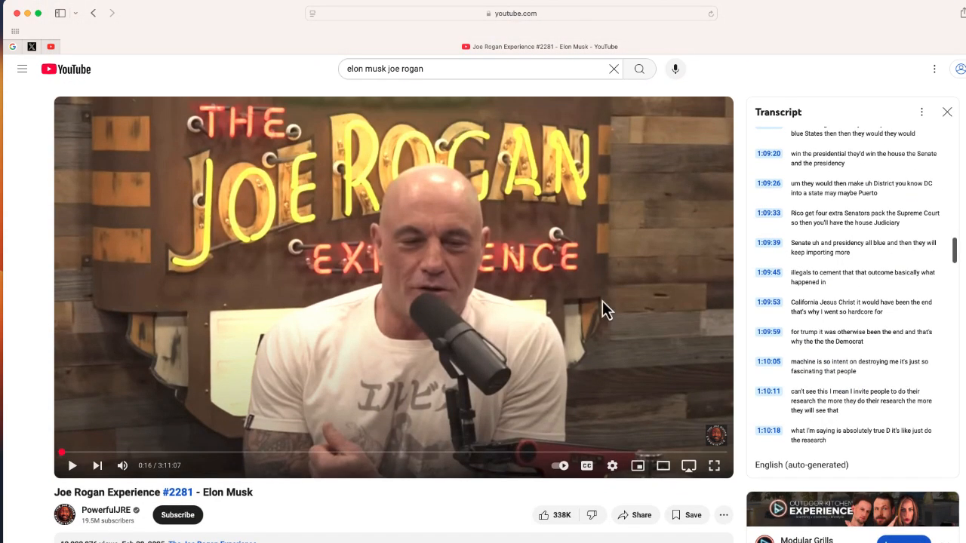
scroll("up", 3)
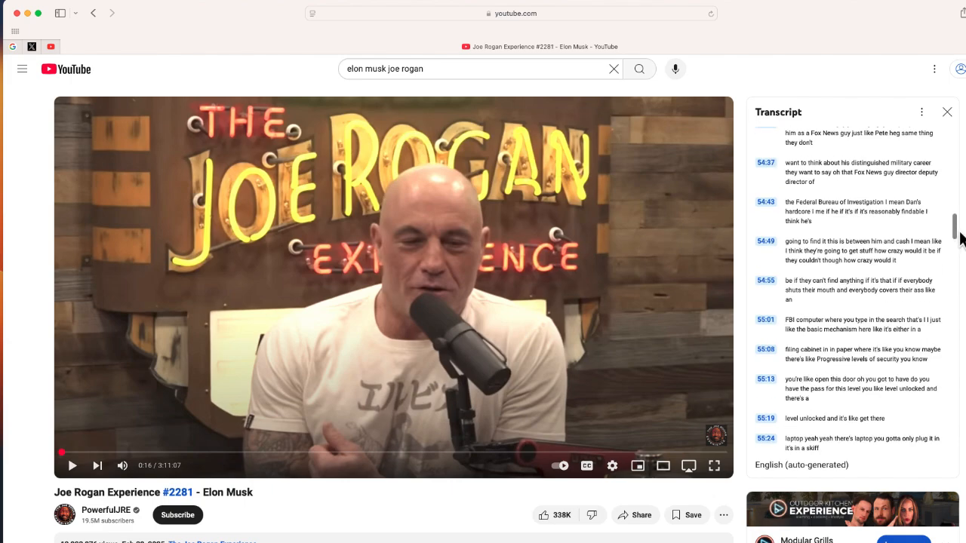
scroll("up", 3)
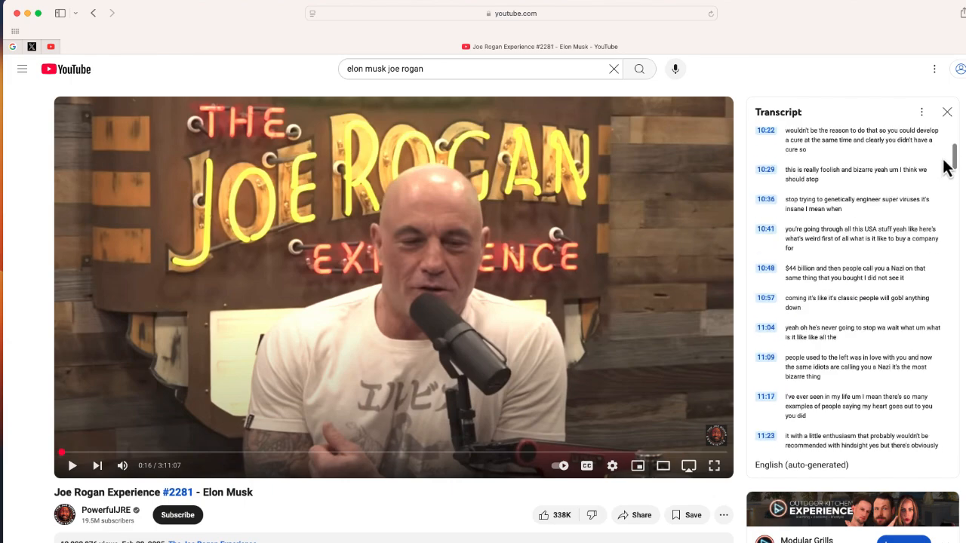
scroll("up", 3)
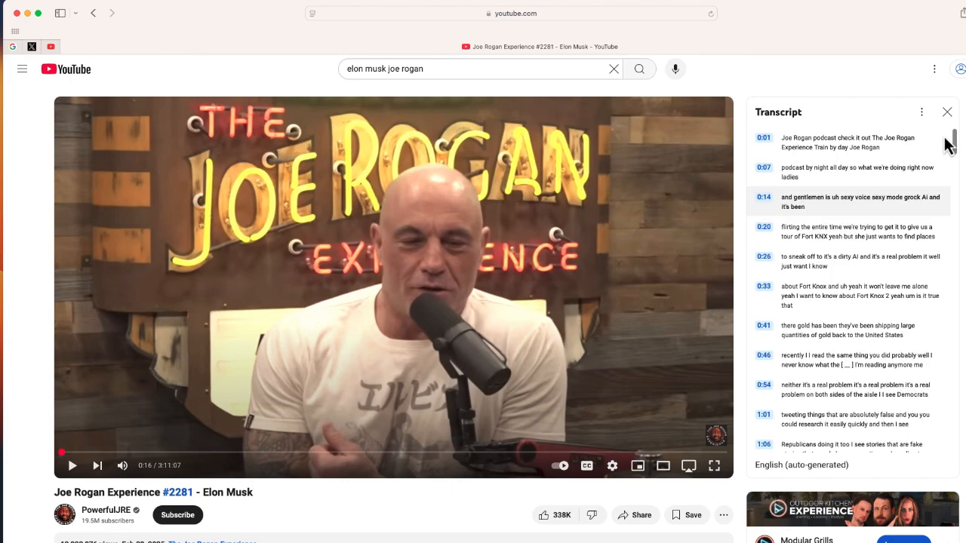
scroll("down", 3)
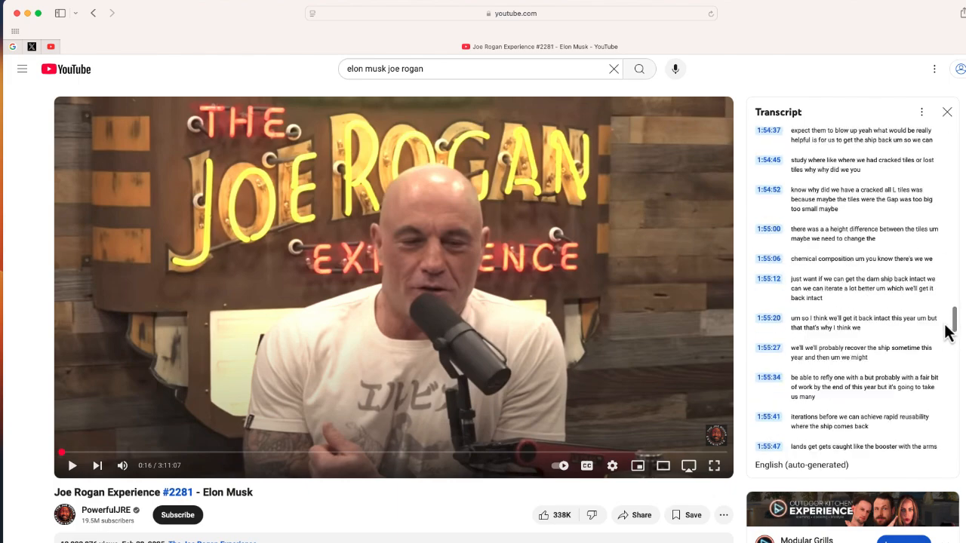
scroll("down", 3)
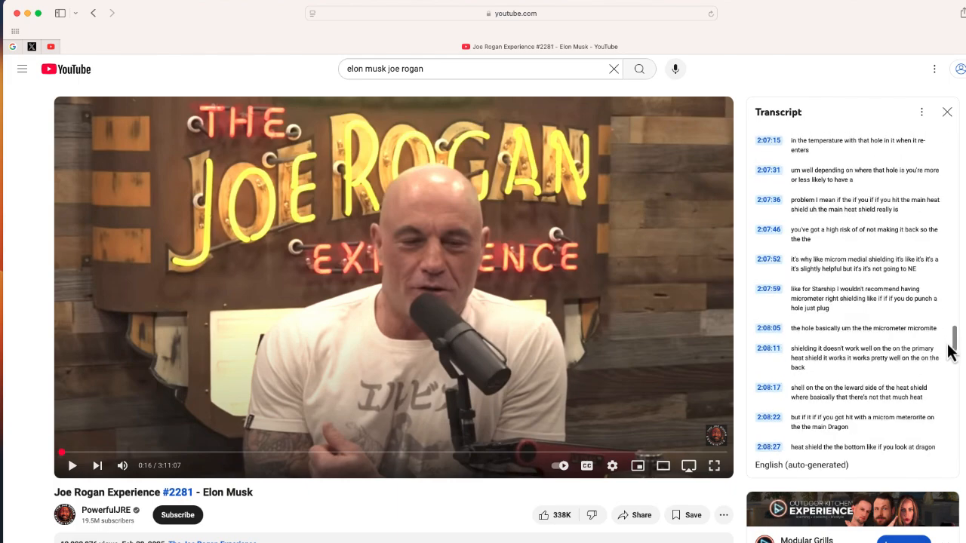
scroll("down", 3)
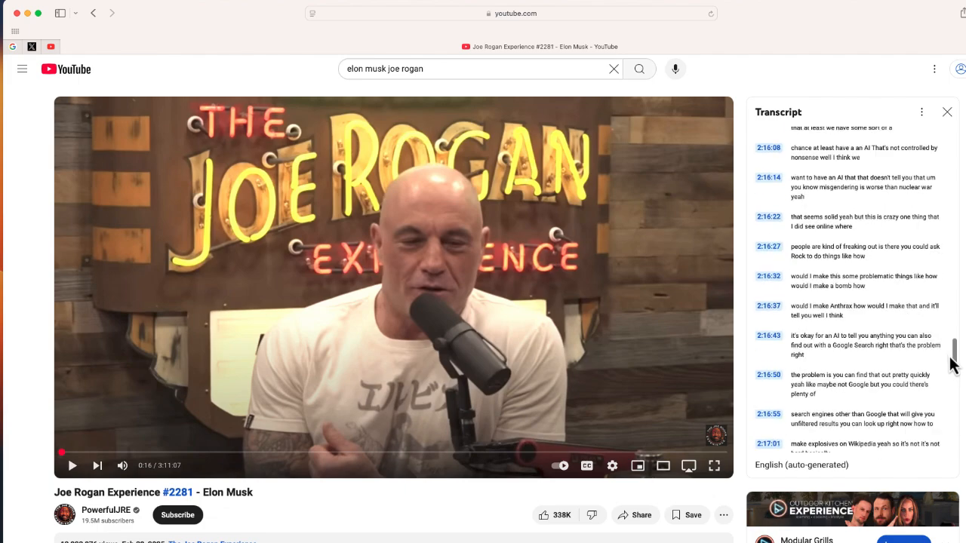
scroll("down", 3)
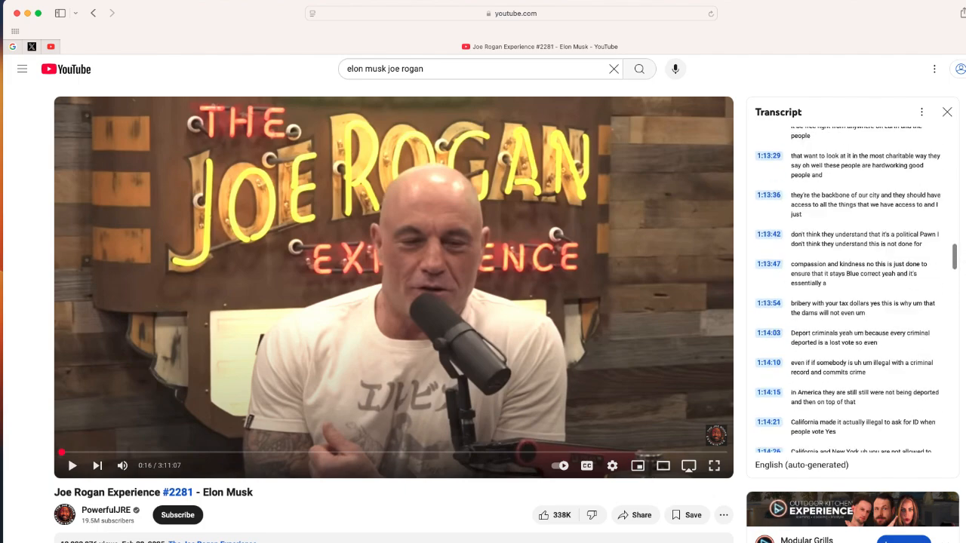
scroll("up", 3)
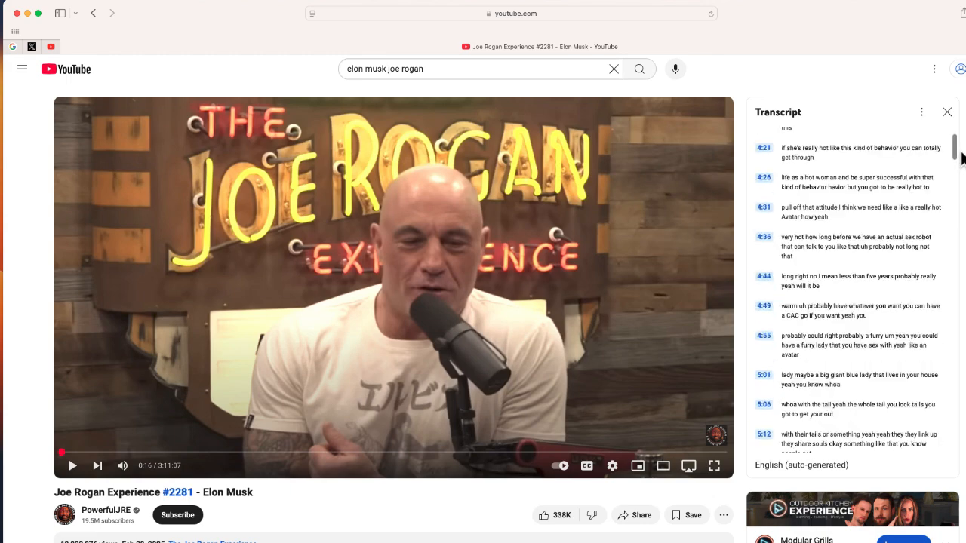
scroll("up", 3)
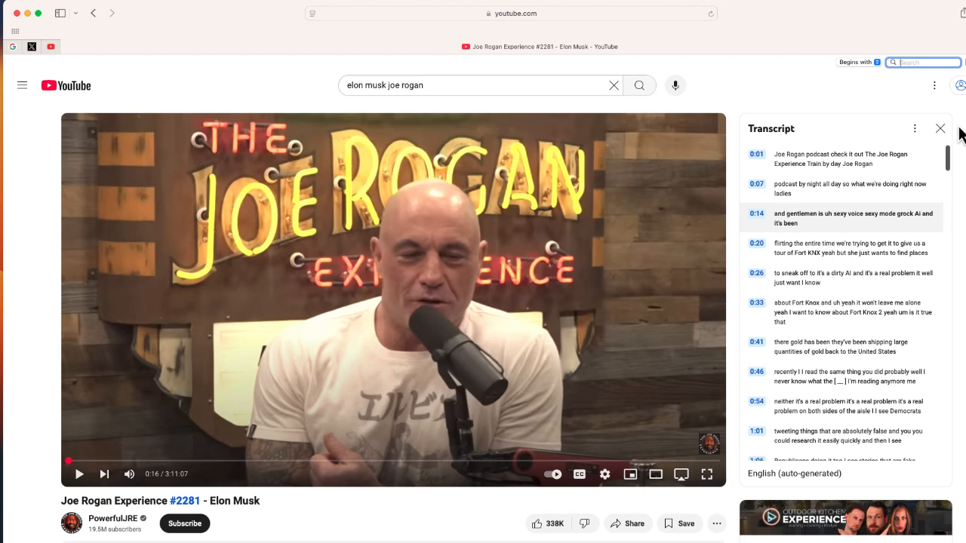
- Search the page for 'spacex' and advance to the third of 23 matches, at 1:23:52
type("spacex")
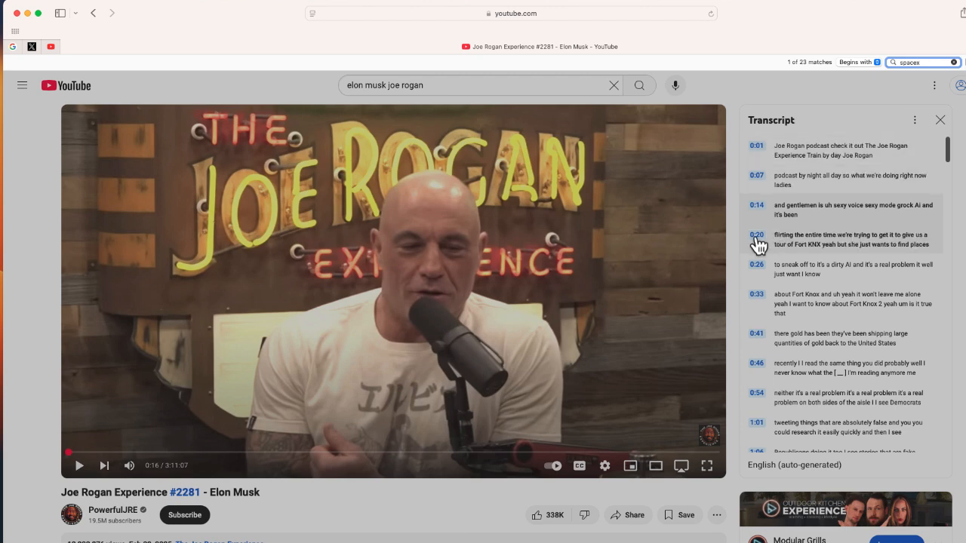
scroll("down", 3)
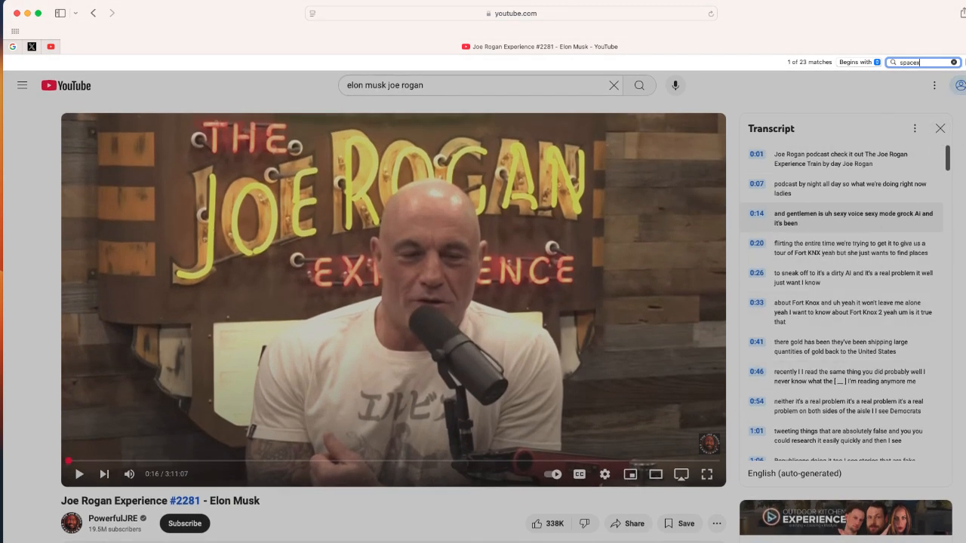
key("Return")
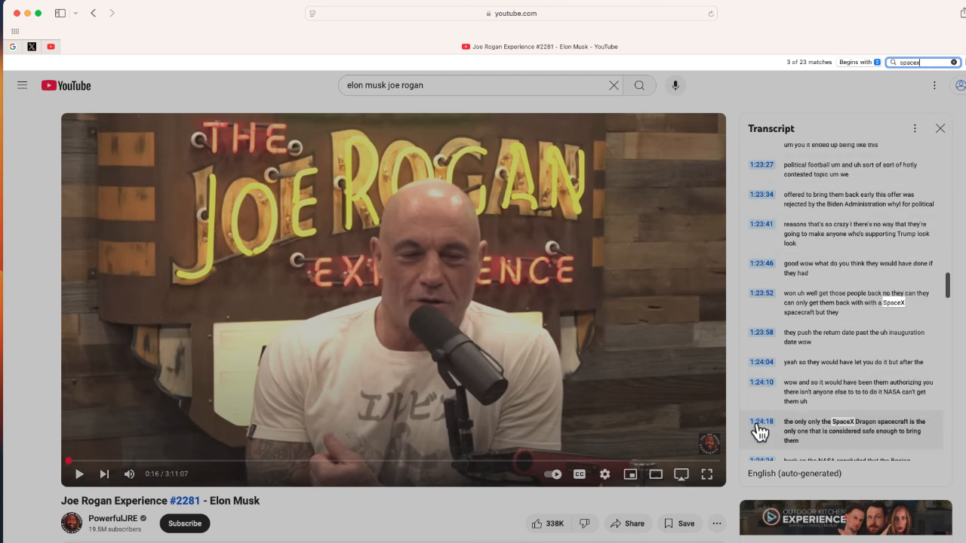
mouse_move(764, 429)
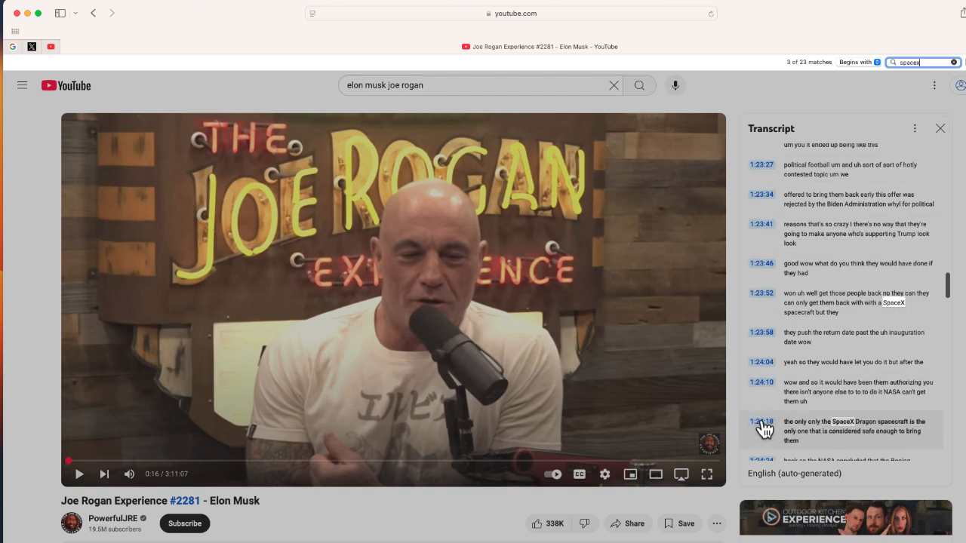
- Jump to the 1:24:18 SpaceX Dragon line, play briefly, and pause at 1:24:22
left_click(765, 430)
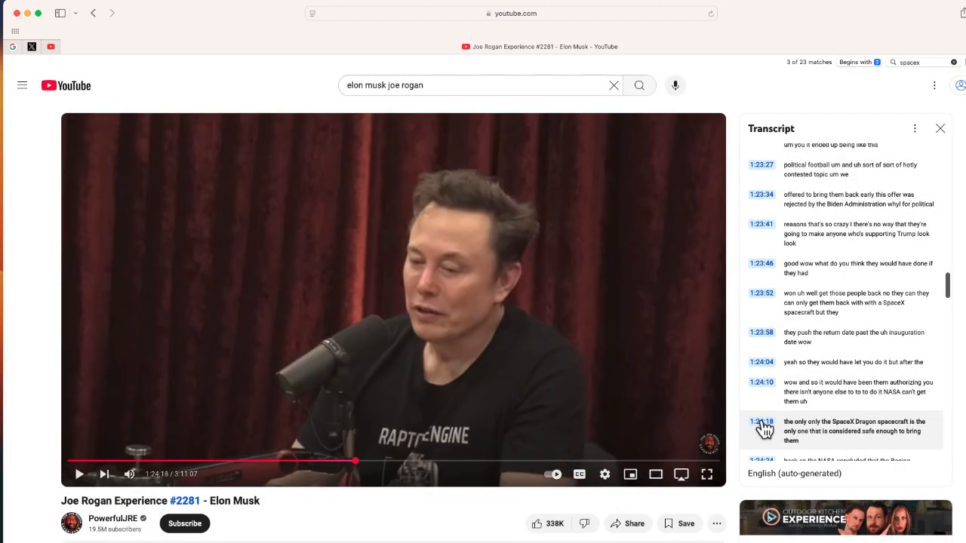
left_click(79, 474)
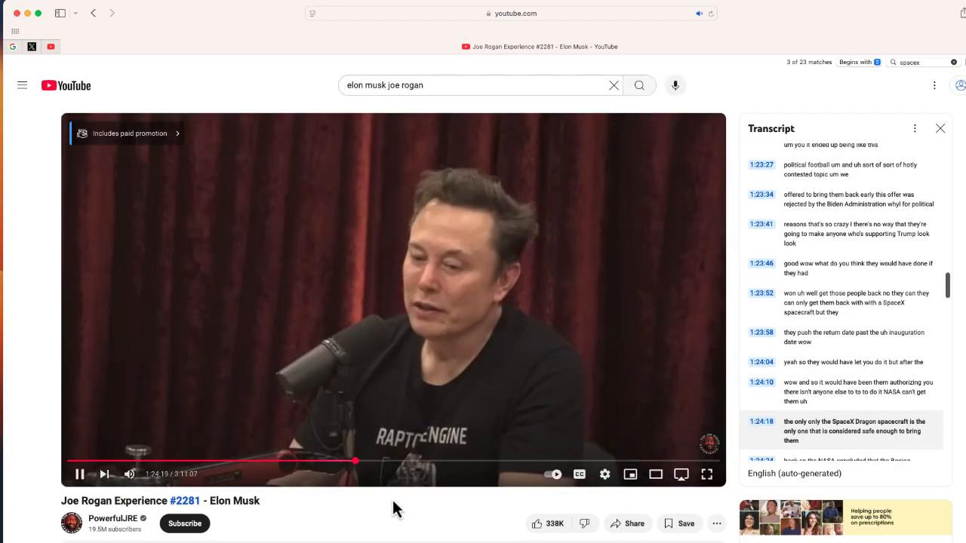
mouse_move(105, 474)
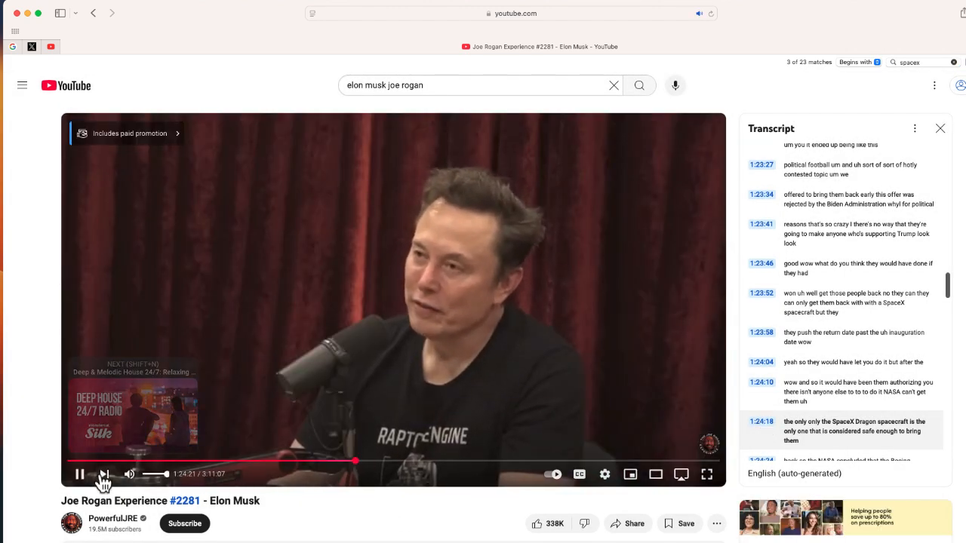
left_click(79, 474)
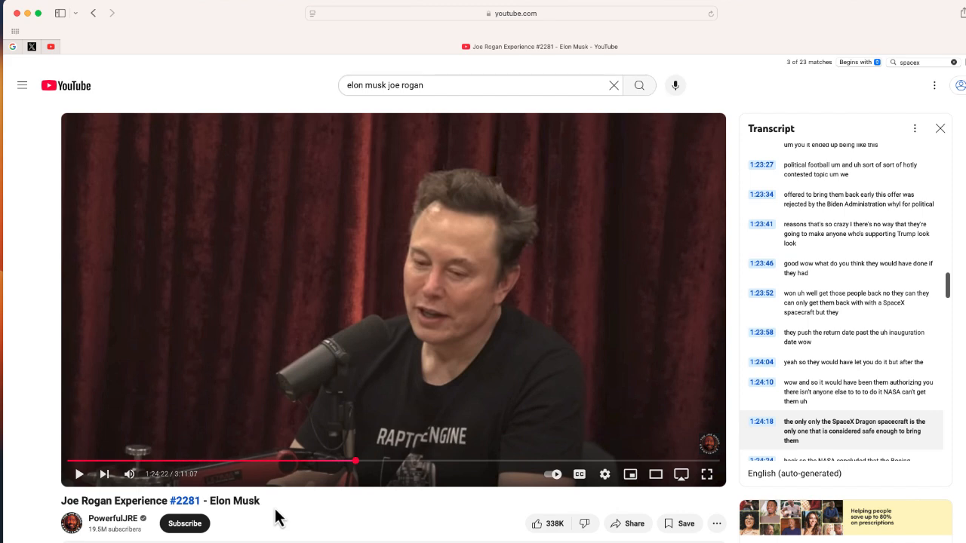
scroll("up", 3)
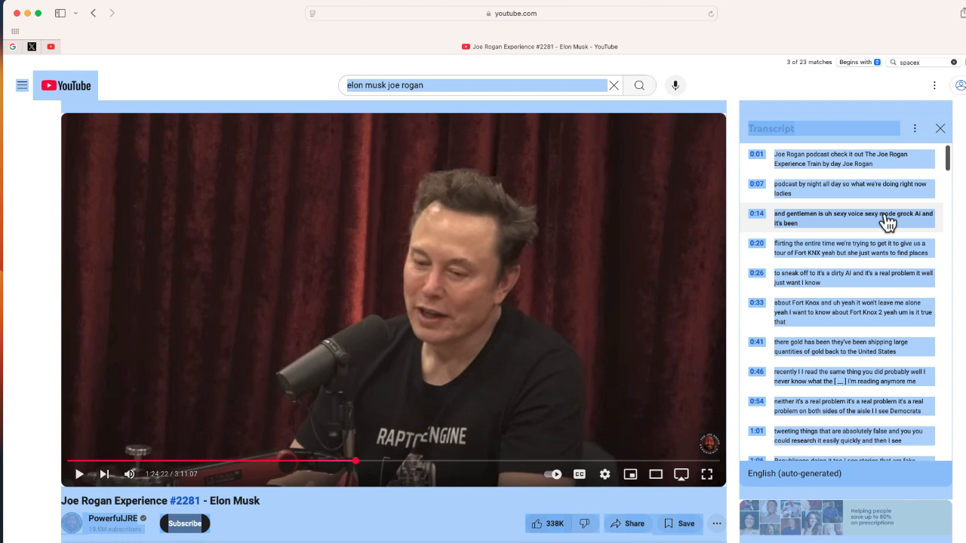
mouse_move(945, 223)
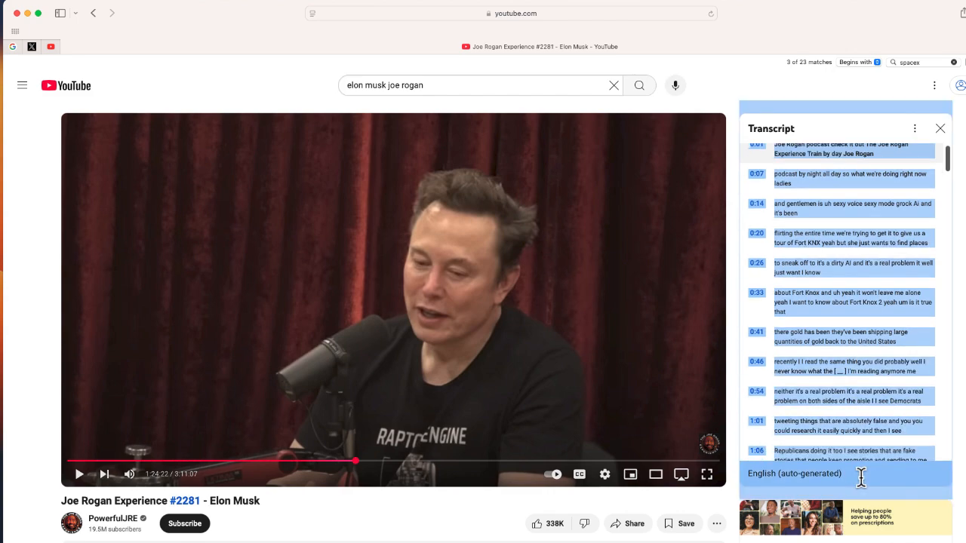
- Extend the transcript selection by scrolling from the top past the one-hour mark
scroll("down", 3)
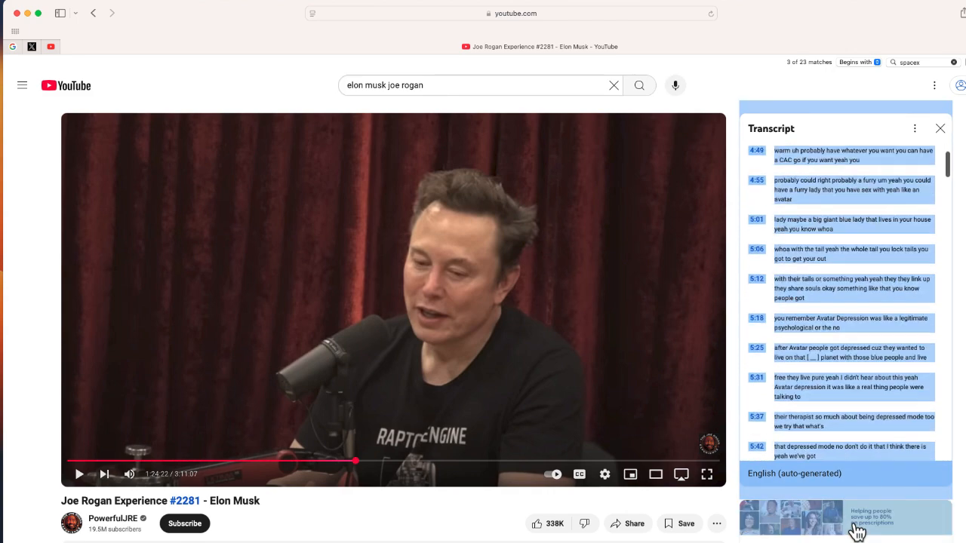
scroll("down", 3)
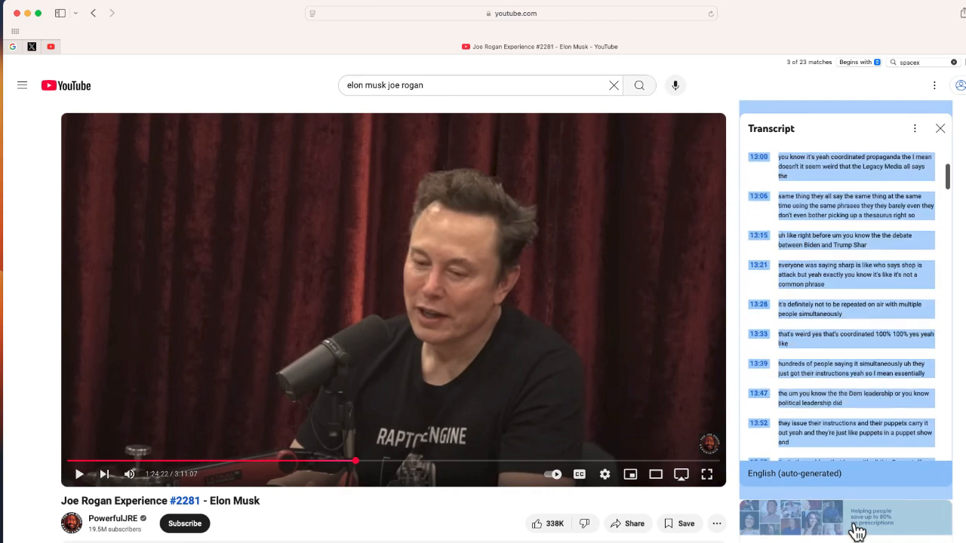
scroll("down", 3)
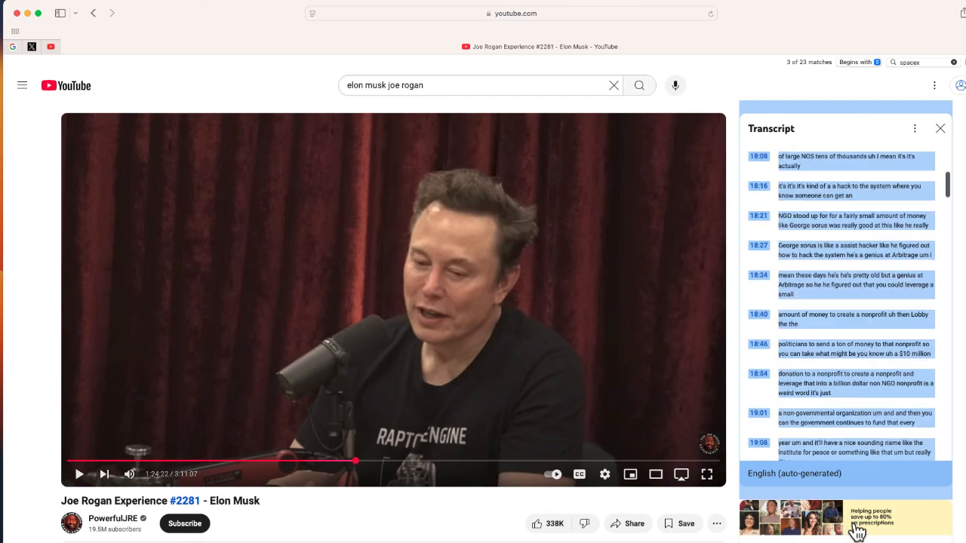
scroll("down", 3)
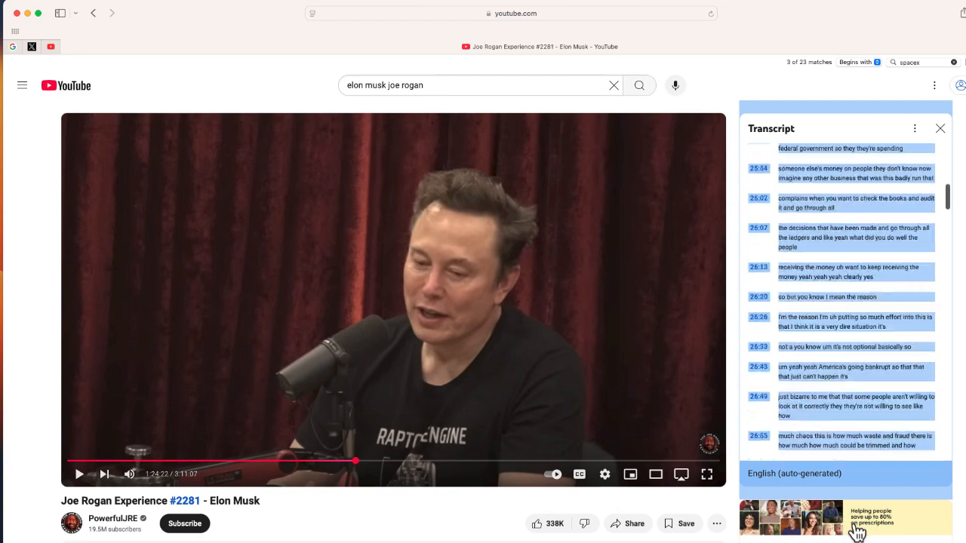
scroll("down", 3)
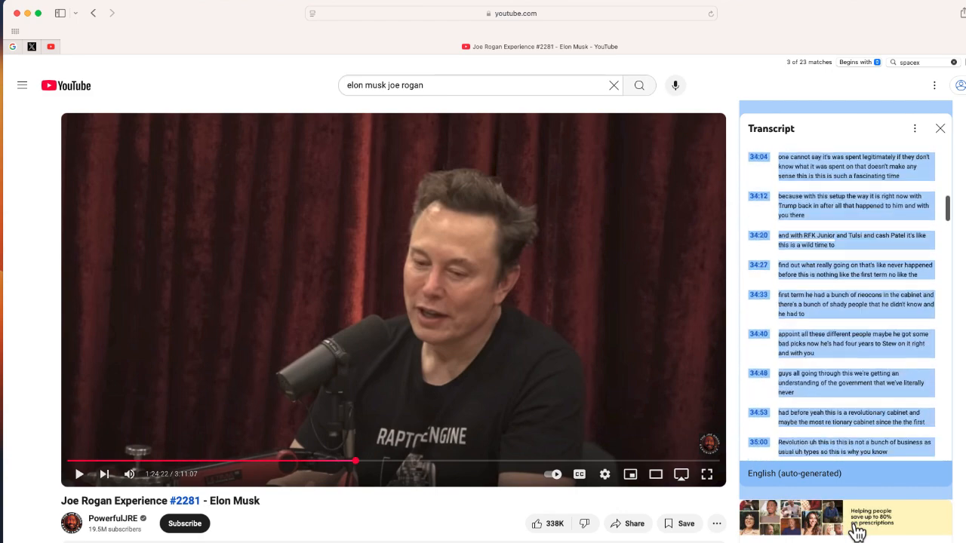
scroll("down", 3)
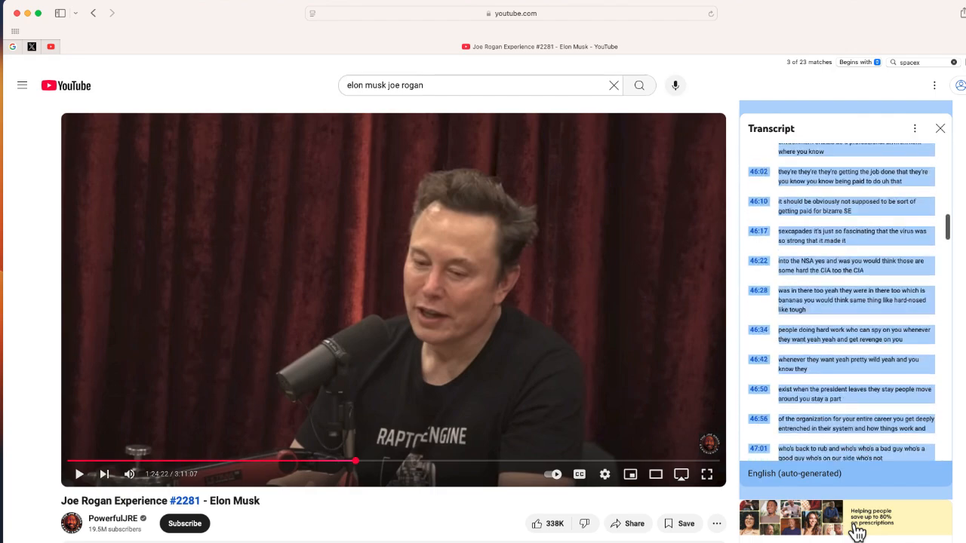
scroll("down", 3)
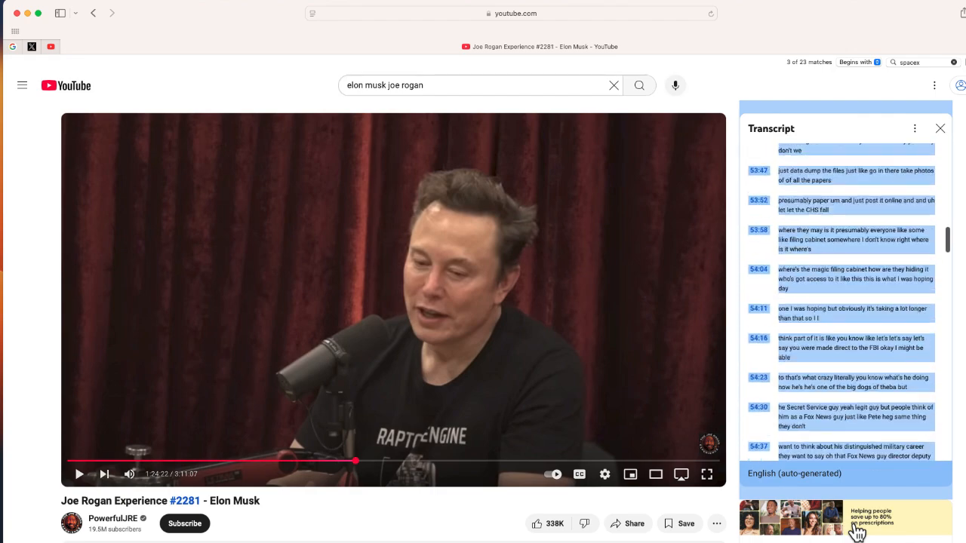
scroll("down", 3)
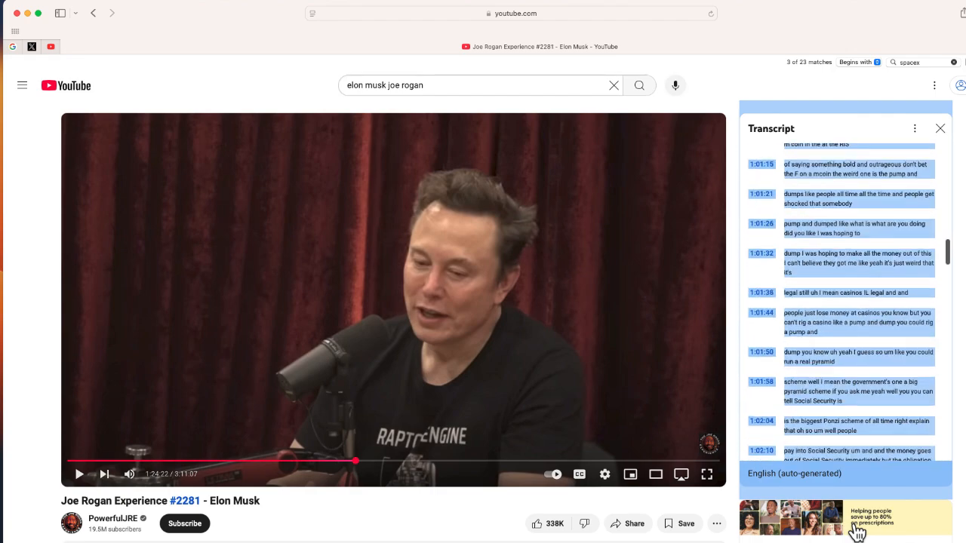
scroll("down", 3)
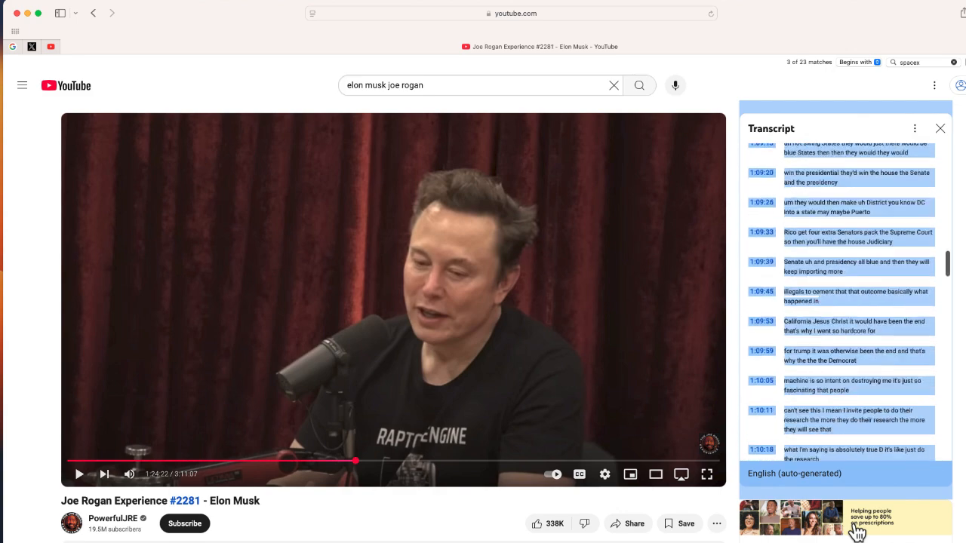
scroll("down", 3)
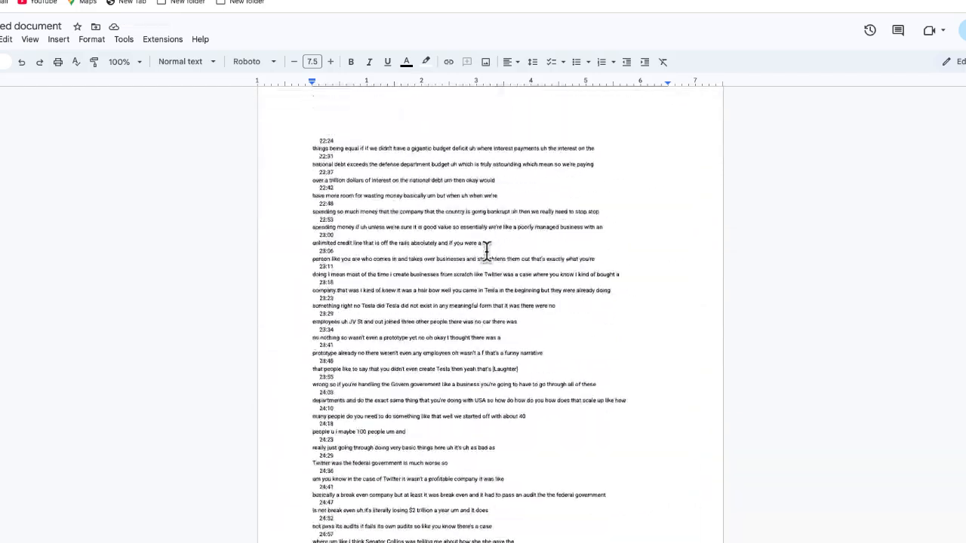
- Scroll through the timestamped transcript pasted into the Google Doc
scroll("up", 3)
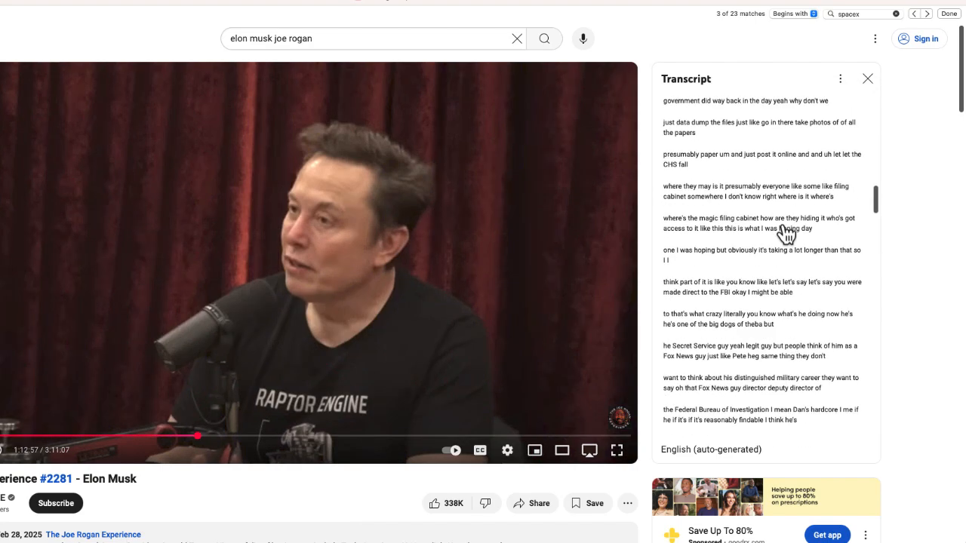
- Scroll the timestamp-free transcript to the treasury payment codes and NetSuite sponsor lines
scroll("down", 3)
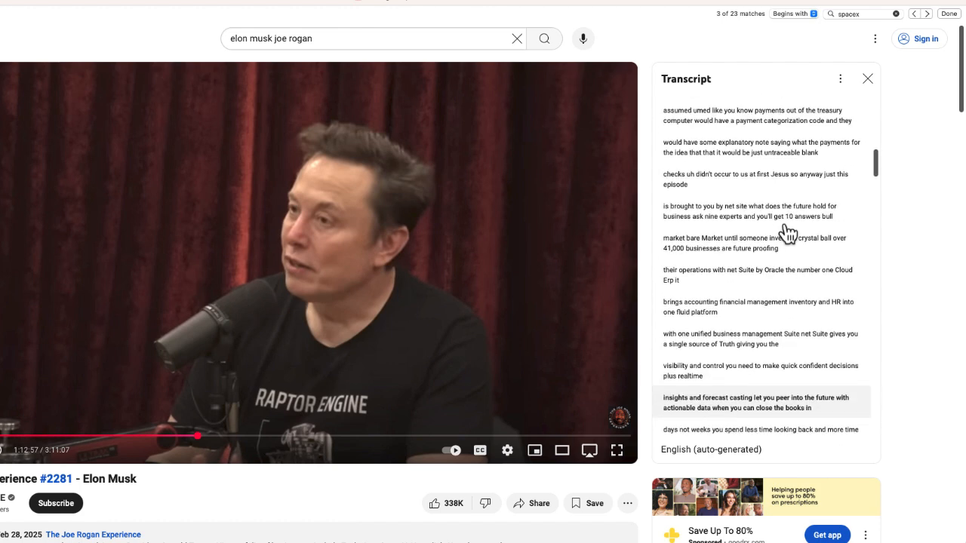
scroll("up", 3)
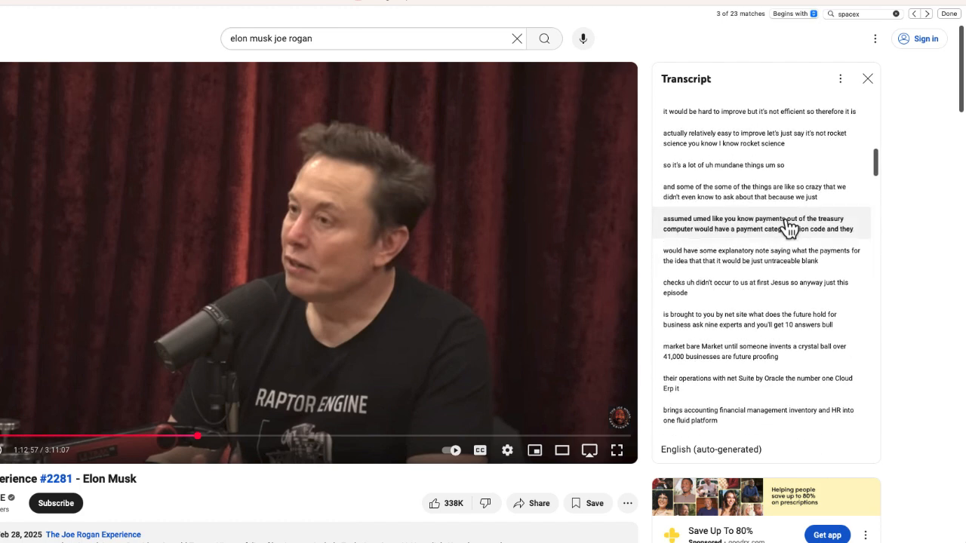